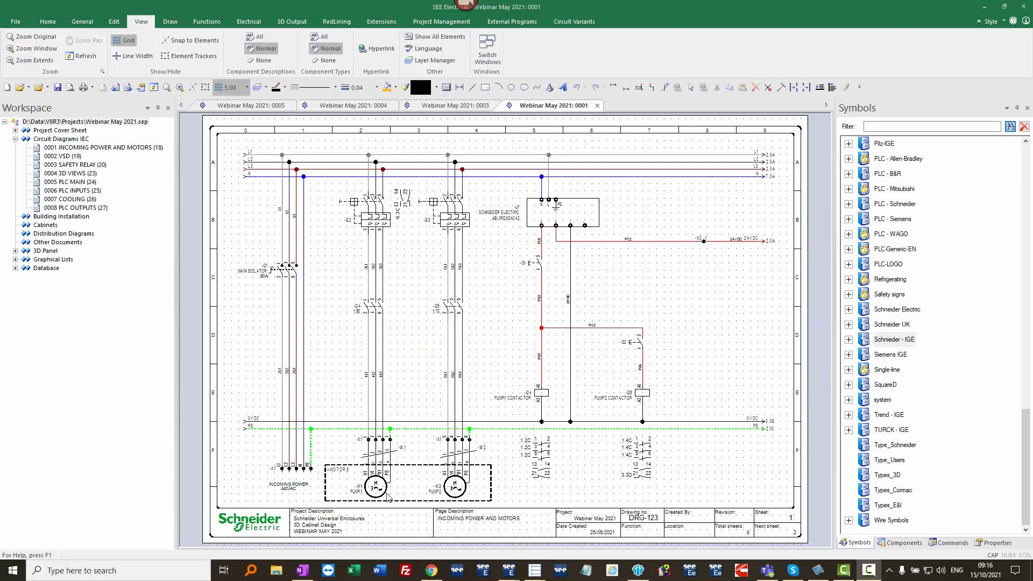
{"action": "mouse_move", "coordinate": [419, 485]}
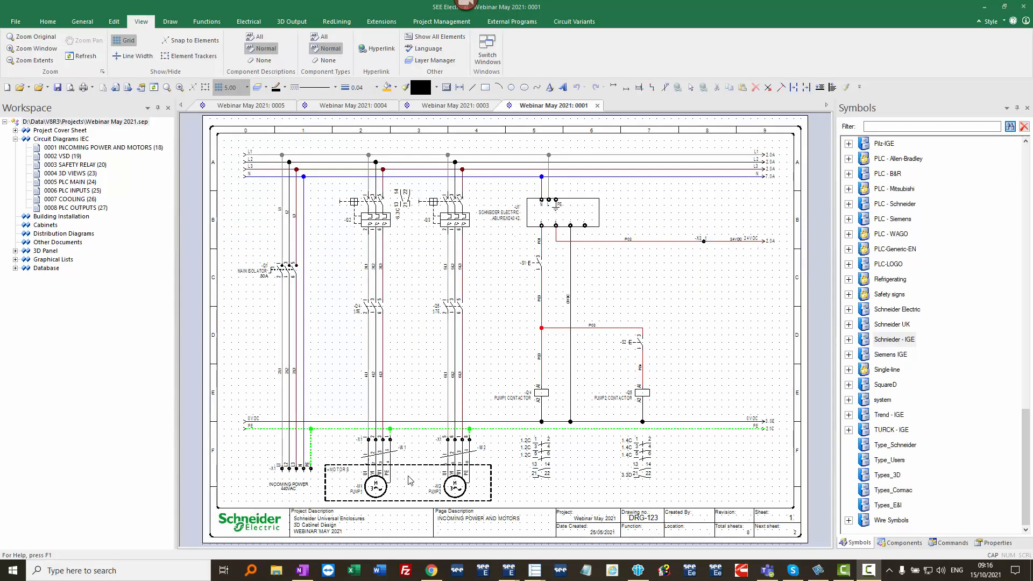
{"action": "mouse_move", "coordinate": [523, 340]}
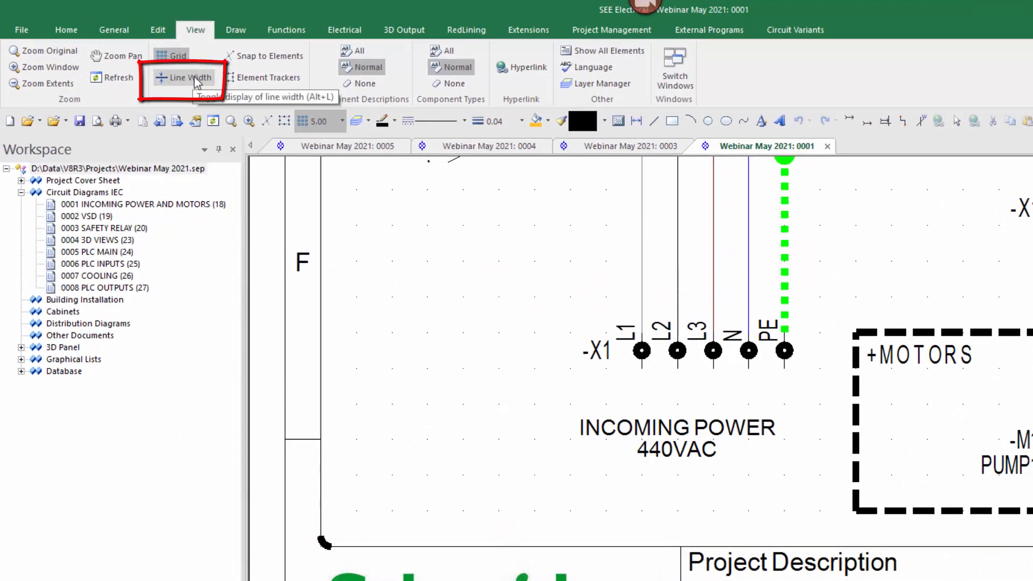
Switch off Line Width display so the motors sheet shows uniform thin lines
{"action": "left_click", "coordinate": [187, 77]}
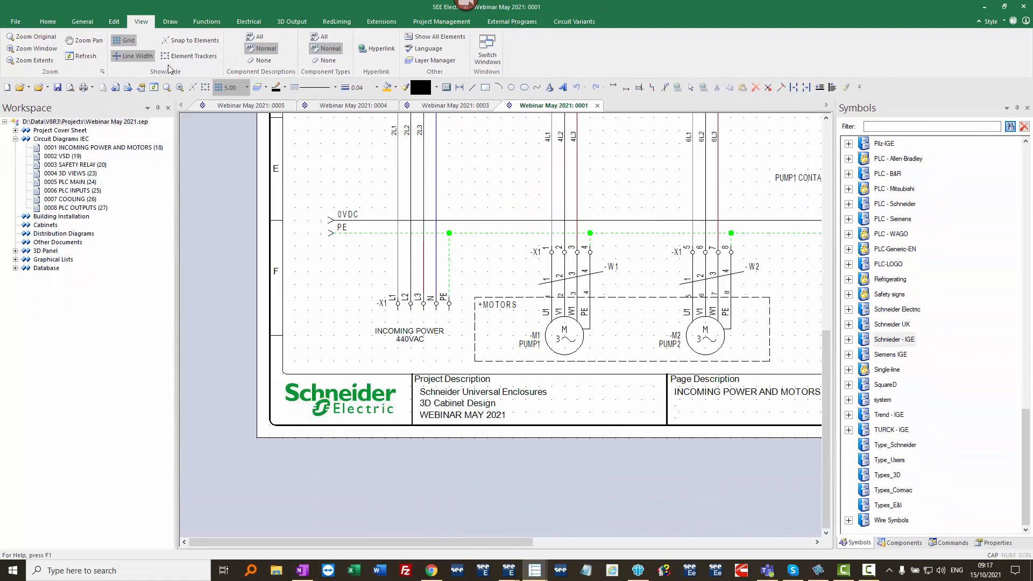
{"action": "mouse_move", "coordinate": [137, 55]}
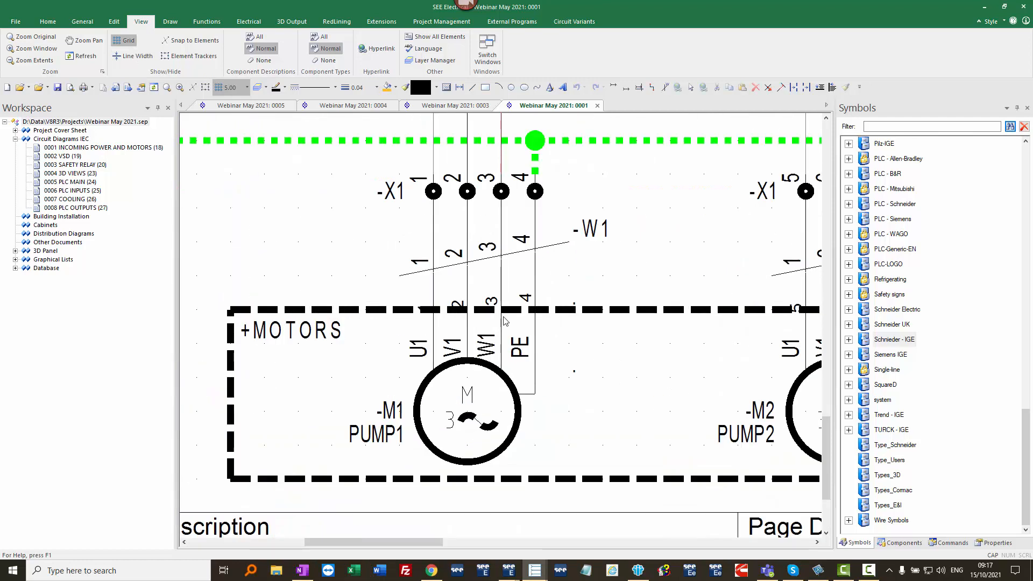
{"action": "mouse_move", "coordinate": [507, 570]}
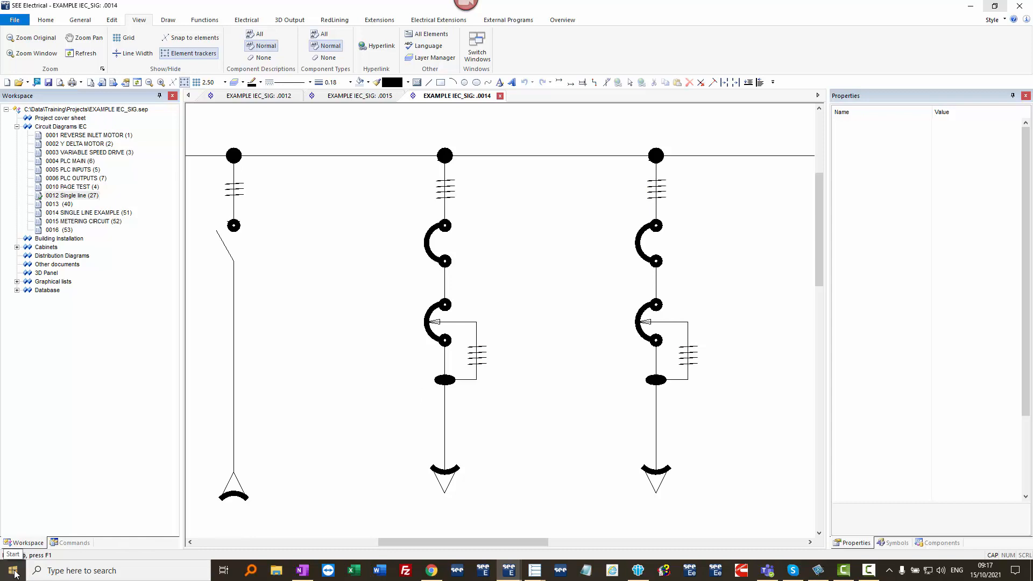
Search Start for Windows Update settings and open View update history
{"action": "left_click", "coordinate": [12, 570]}
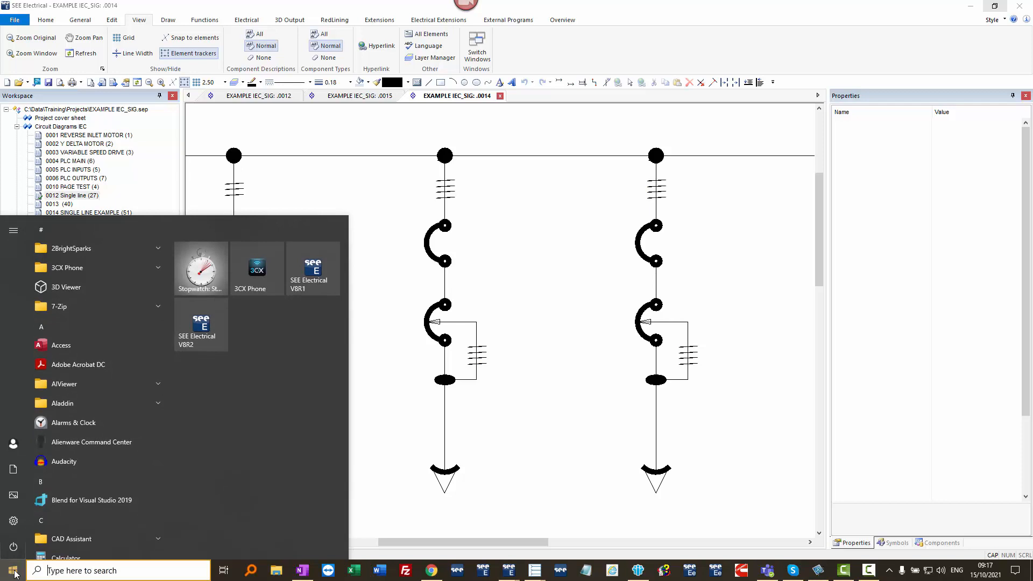
{"action": "type", "text": "WIND"}
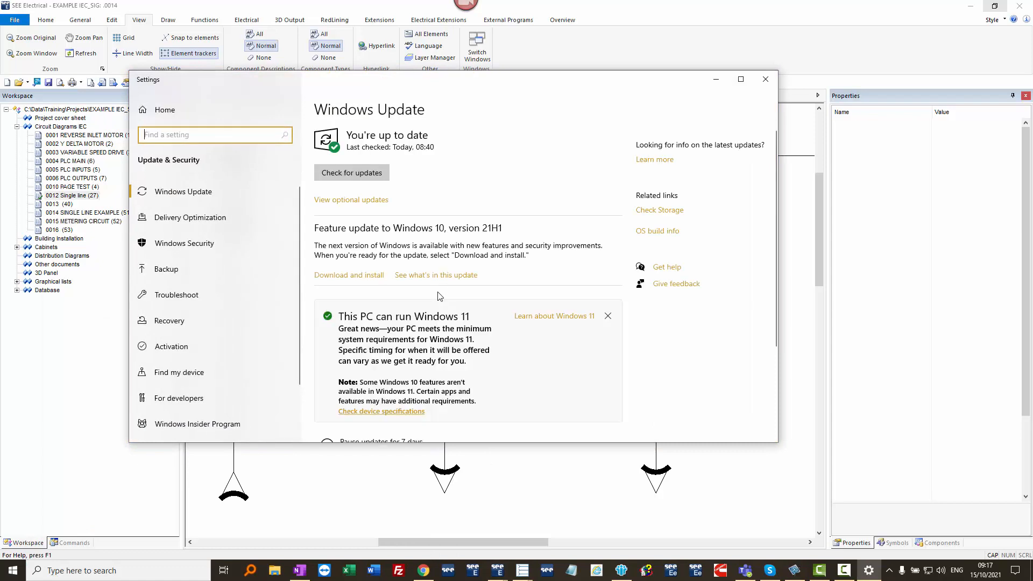
{"action": "scroll", "scroll_direction": "down", "scroll_amount": 3}
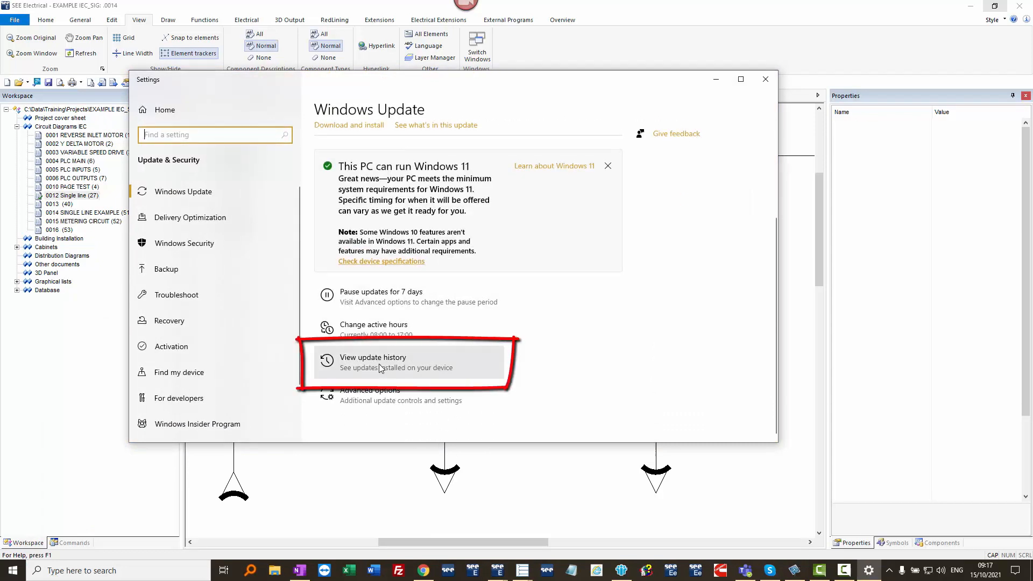
{"action": "left_click", "coordinate": [372, 362]}
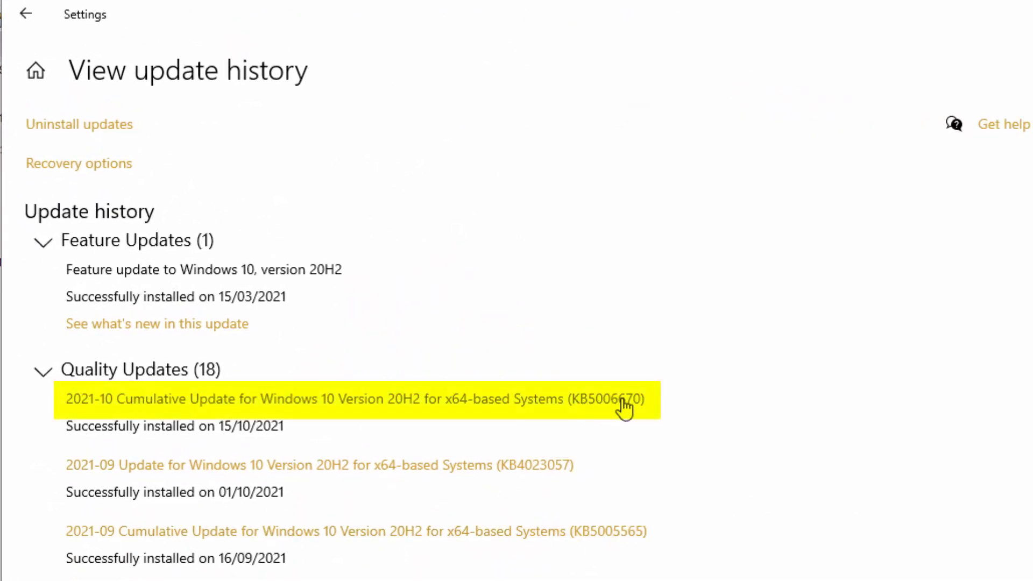
{"action": "mouse_move", "coordinate": [105, 124]}
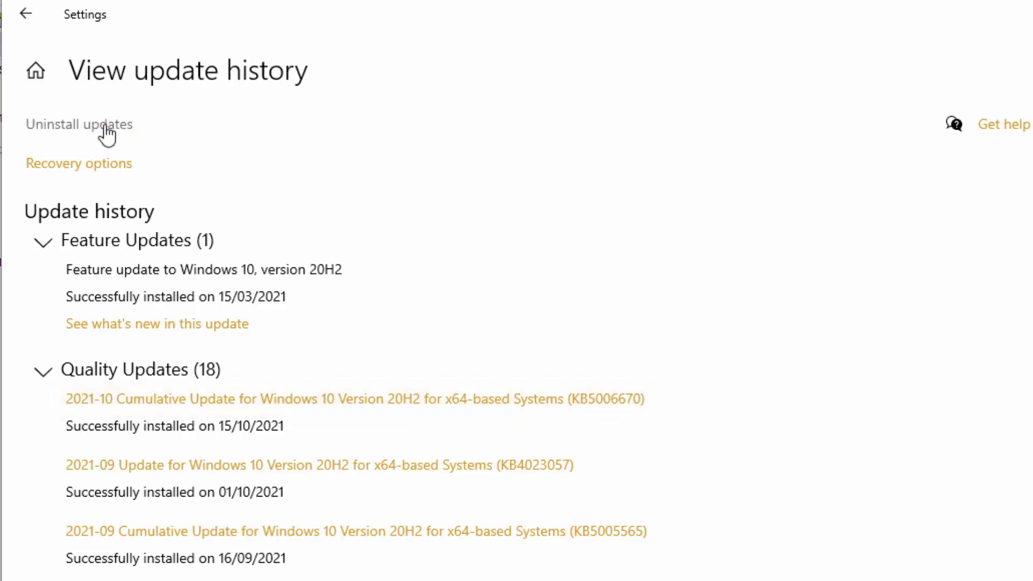
Open Uninstall updates and select Security Update for Microsoft Windows (KB5006670)
{"action": "left_click", "coordinate": [79, 124]}
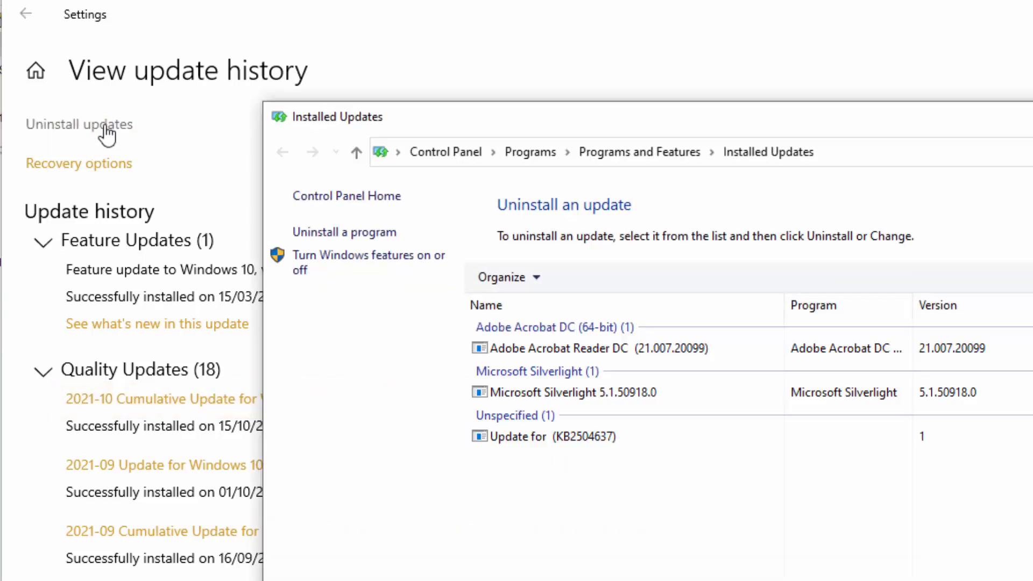
{"action": "left_click", "coordinate": [619, 436]}
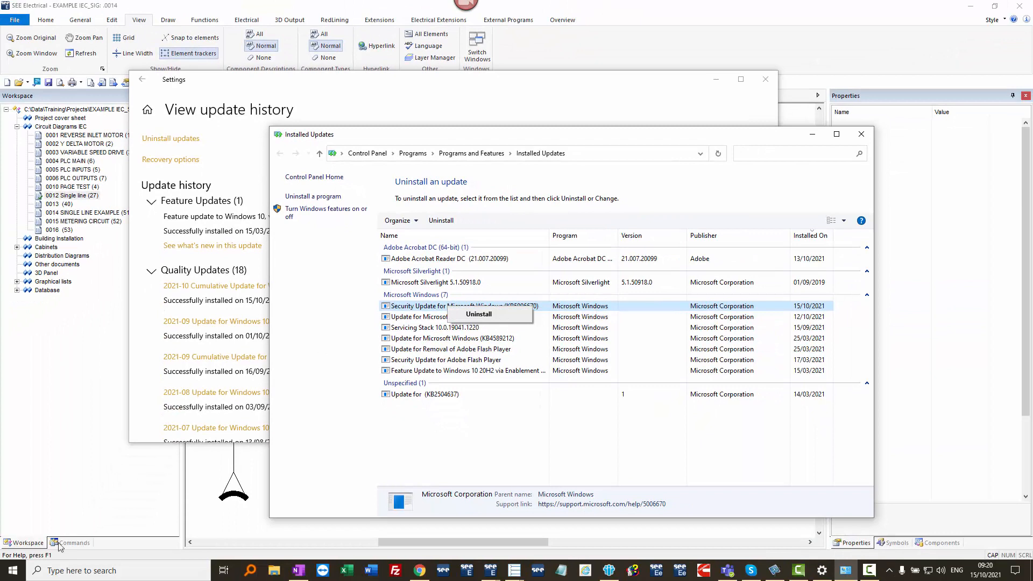
{"action": "left_click", "coordinate": [9, 570]}
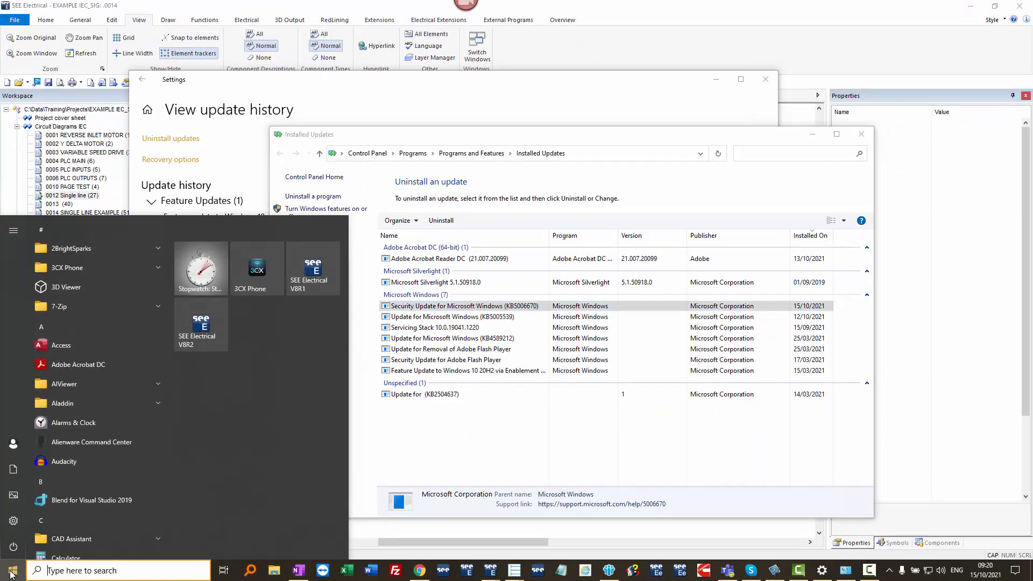
Search Start for CMD and run Command Prompt as administrator
{"action": "type", "text": "CMD"}
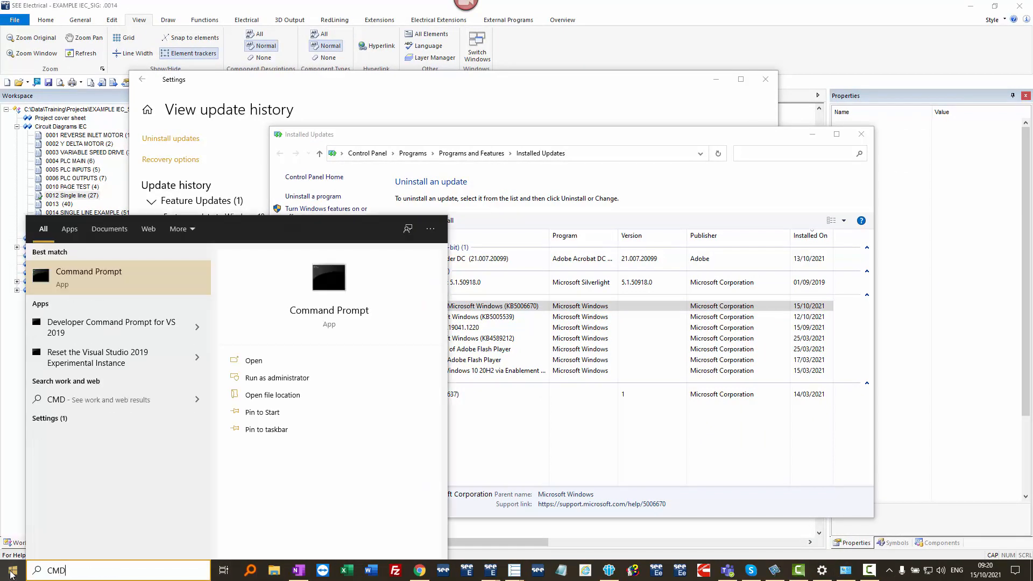
{"action": "mouse_move", "coordinate": [91, 282]}
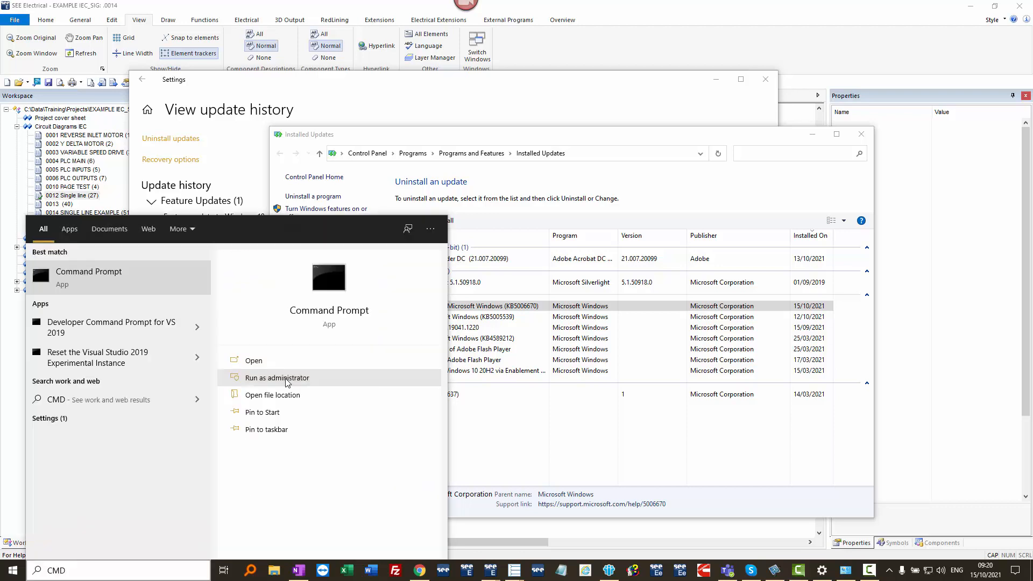
{"action": "left_click", "coordinate": [276, 377]}
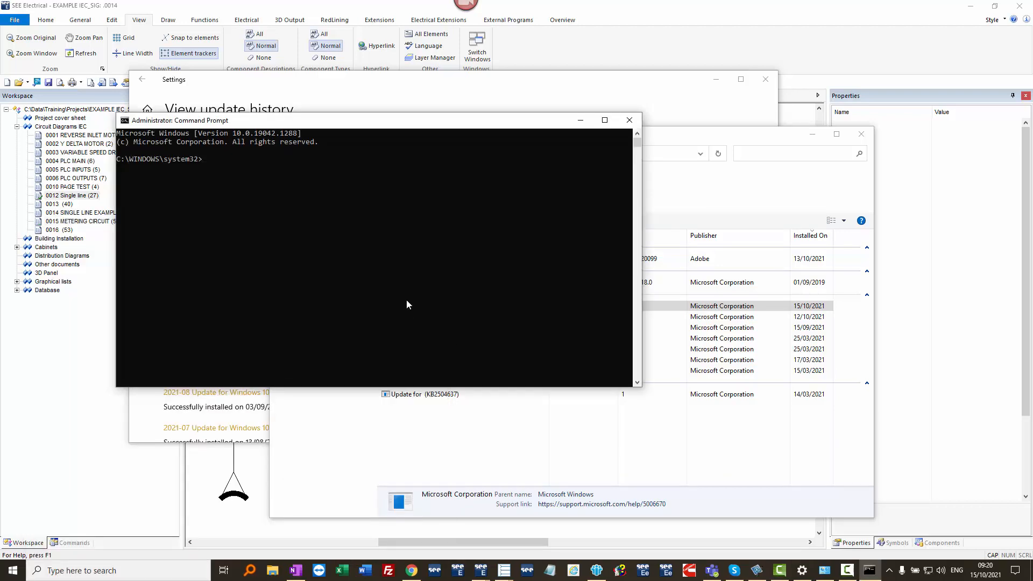
{"action": "mouse_move", "coordinate": [824, 570]}
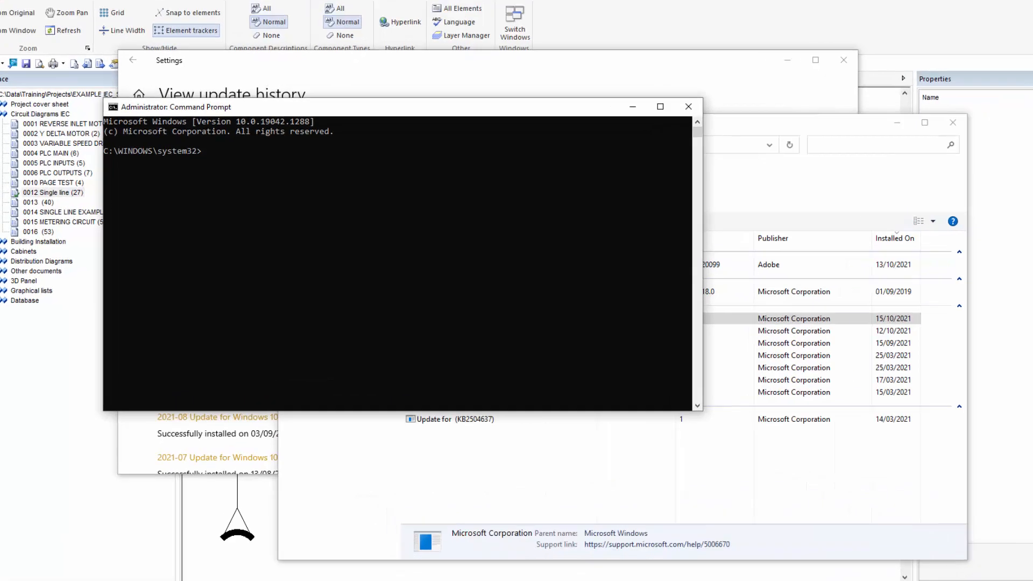
Run 'wusa /uninstall /kb:5006670' and confirm Yes in the Standalone Installer dialog
{"action": "type", "text": "wusa /uninstall /kb:5006670"}
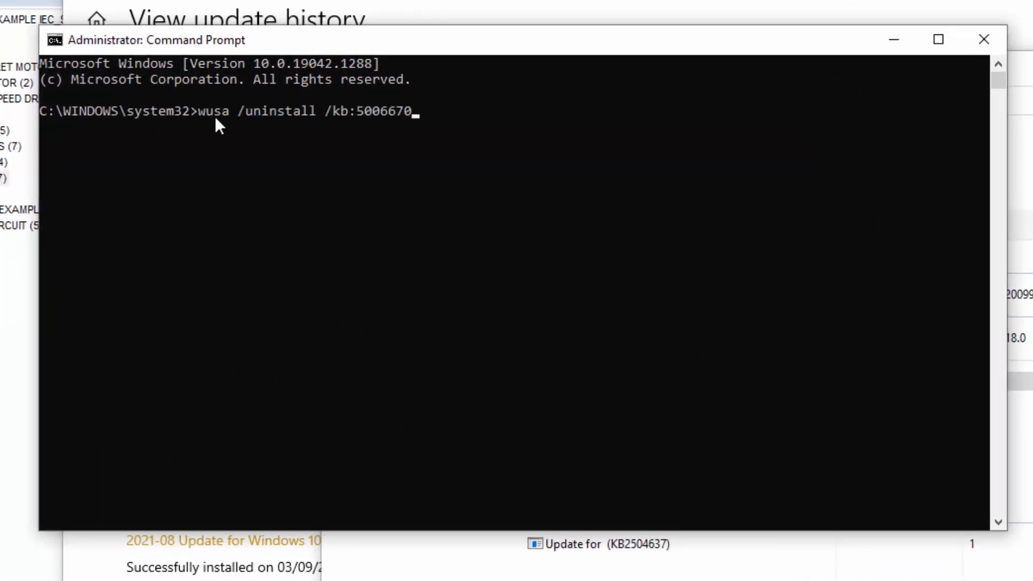
{"action": "mouse_move", "coordinate": [238, 123]}
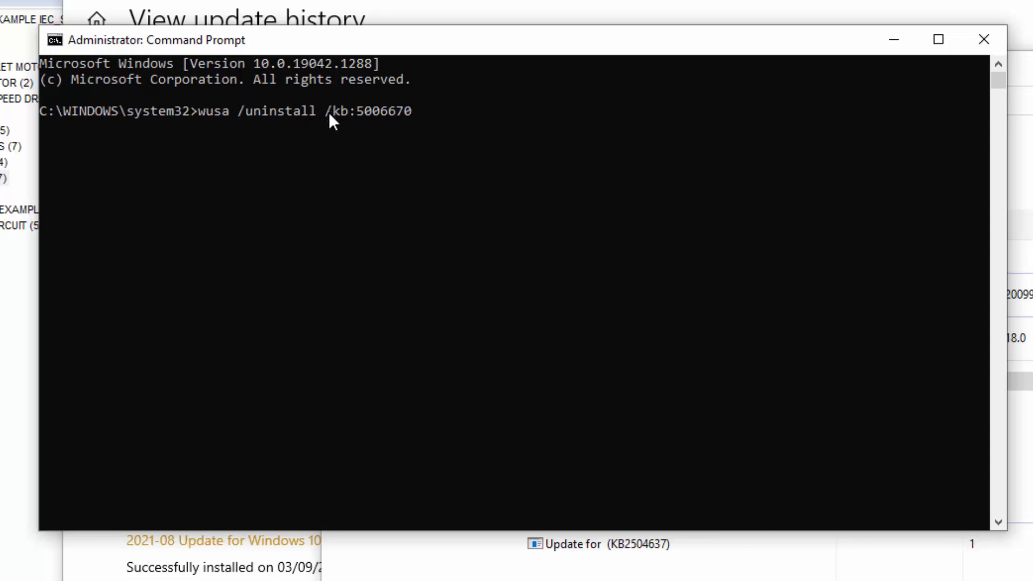
{"action": "mouse_move", "coordinate": [363, 127]}
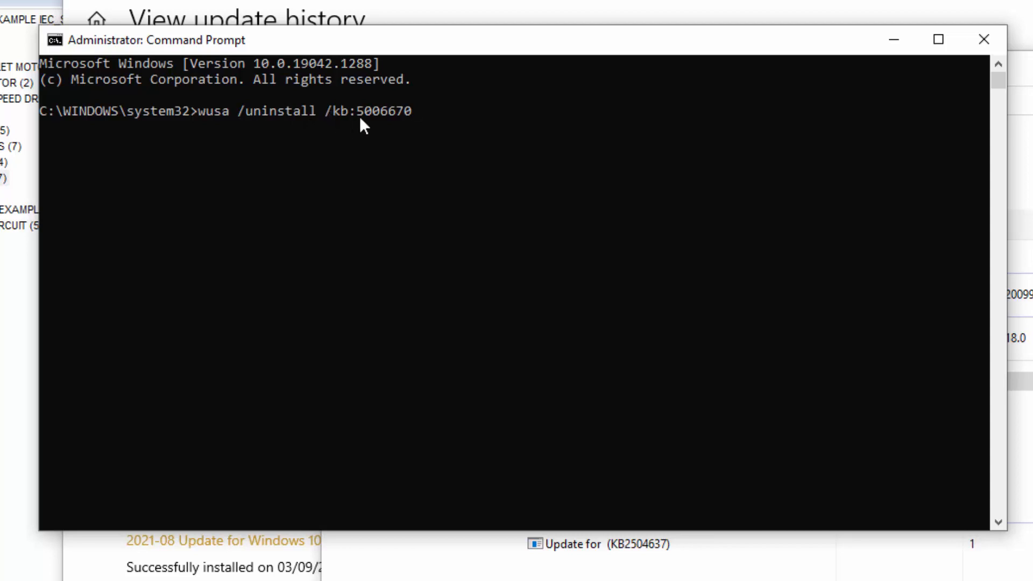
{"action": "mouse_move", "coordinate": [427, 123]}
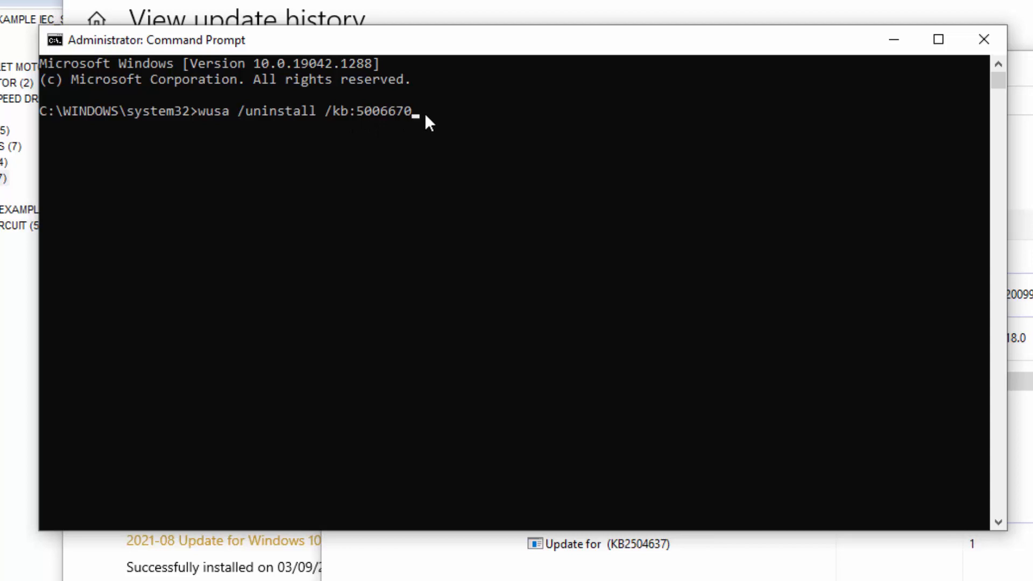
{"action": "key", "text": "enter"}
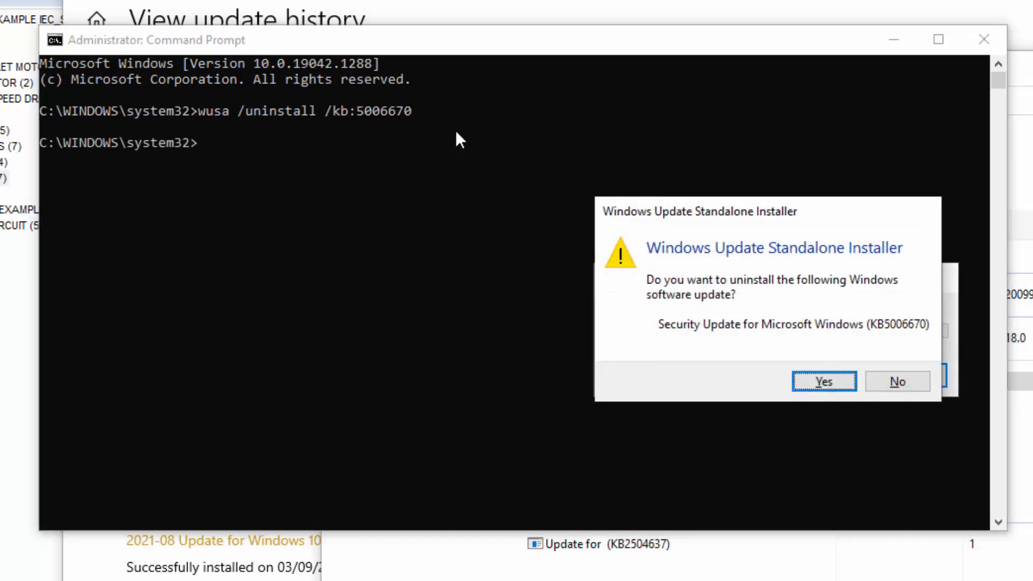
{"action": "left_click", "coordinate": [824, 381]}
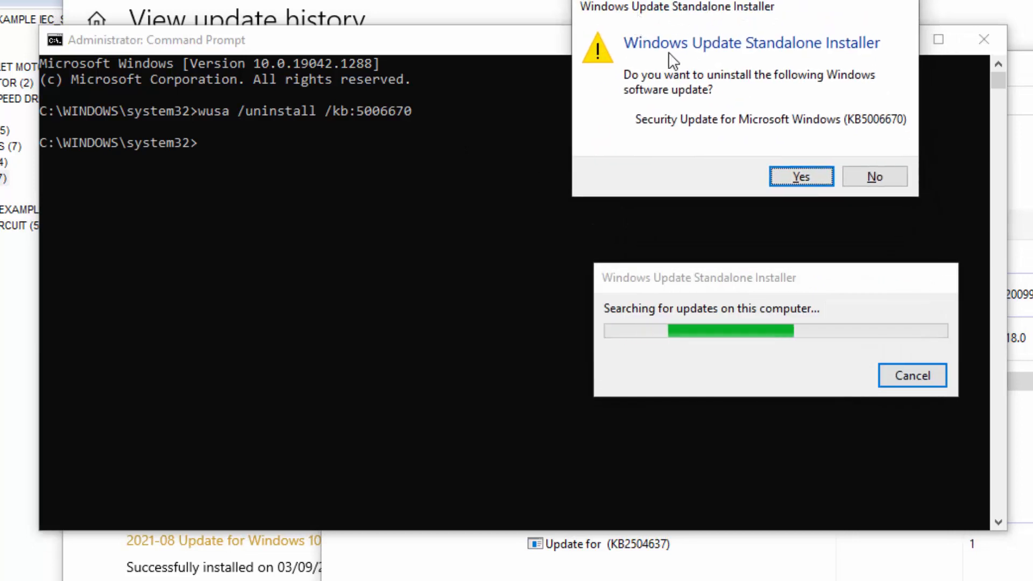